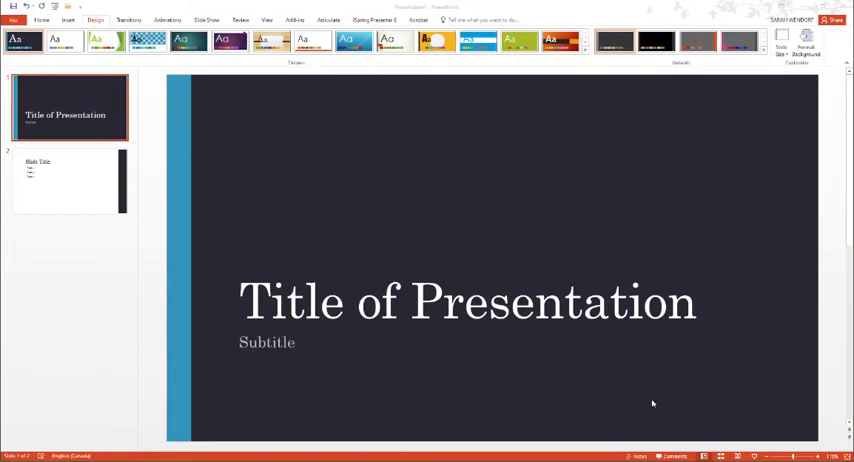
pyautogui.moveTo(88, 180)
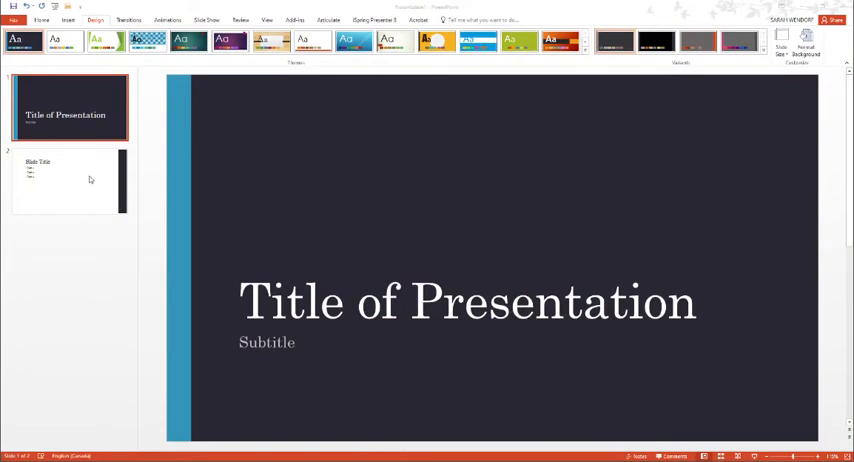
pyautogui.moveTo(144, 224)
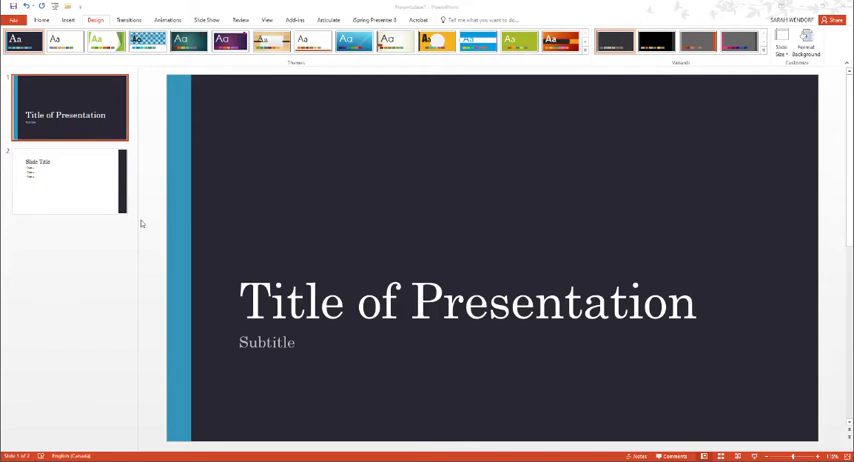
# Create a new Two Content slide and title it 'Slide Title' with bullets Item 1–3.
pyautogui.click(64, 184)
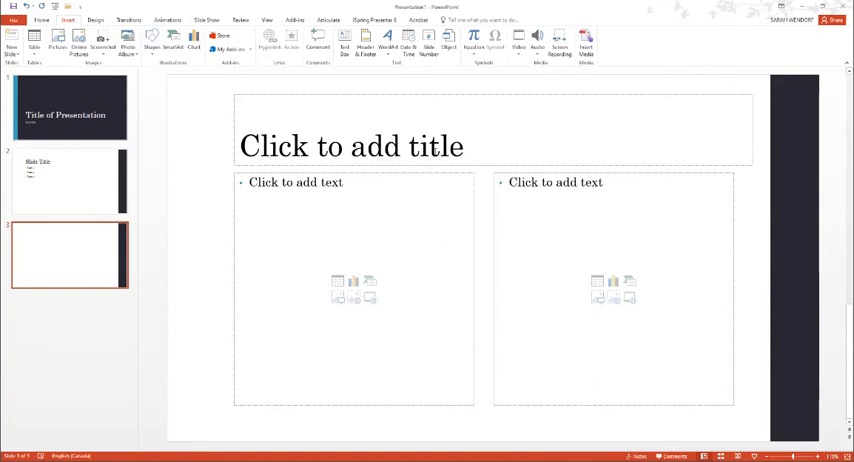
pyautogui.write('Slide Title')
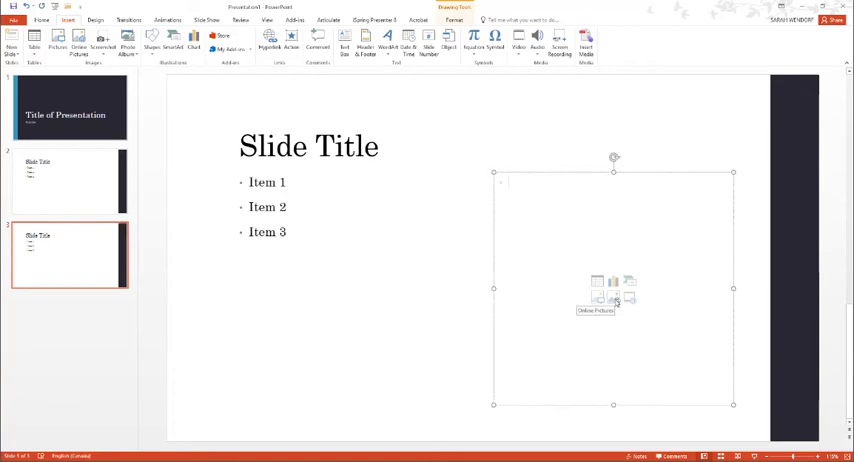
# Insert the pencil illustration into slide 3's right-hand content placeholder.
pyautogui.click(612, 290)
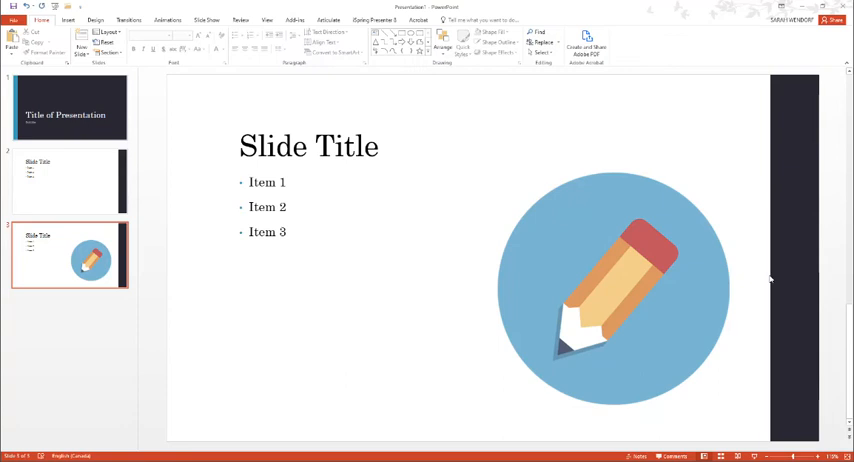
pyautogui.moveTo(528, 240)
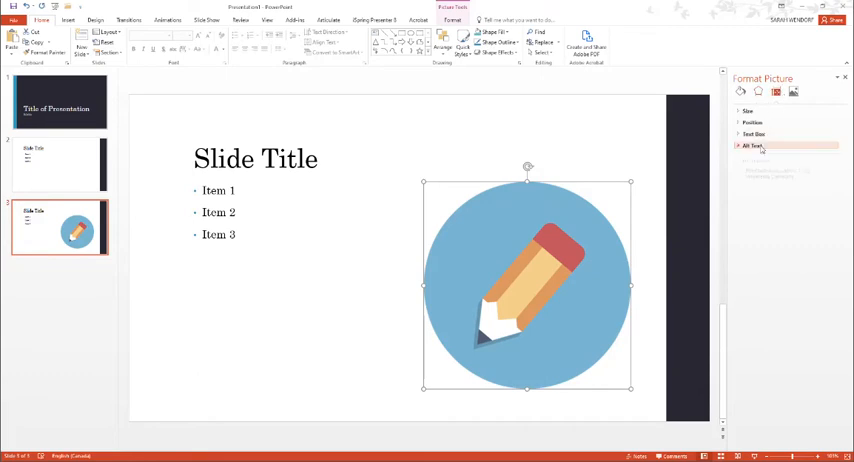
# Enter the alt text title 'Illustration of a pencil' and close the Format Picture pane.
pyautogui.click(750, 148)
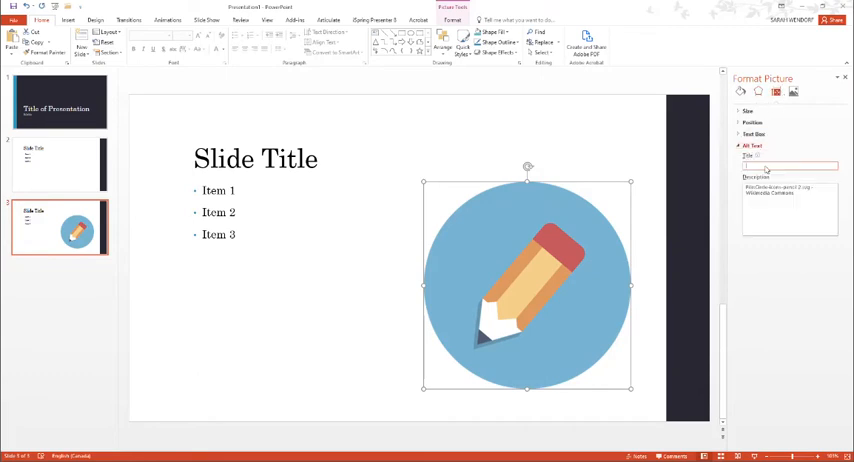
pyautogui.write('Illustration of a pencil')
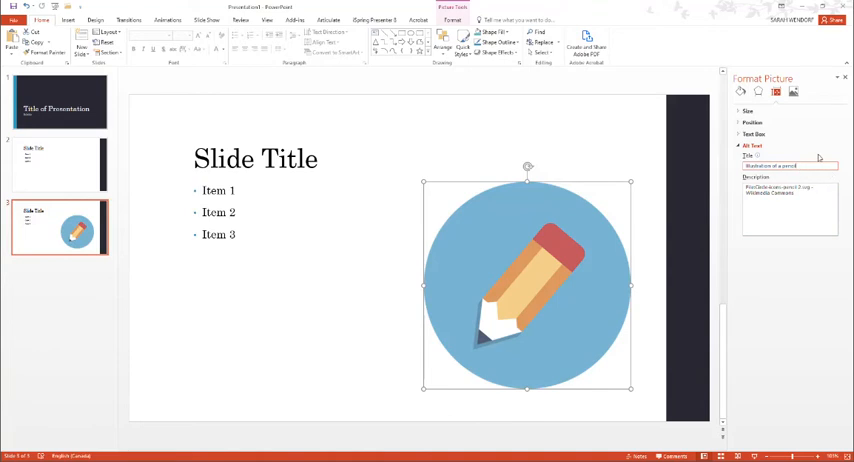
pyautogui.click(840, 88)
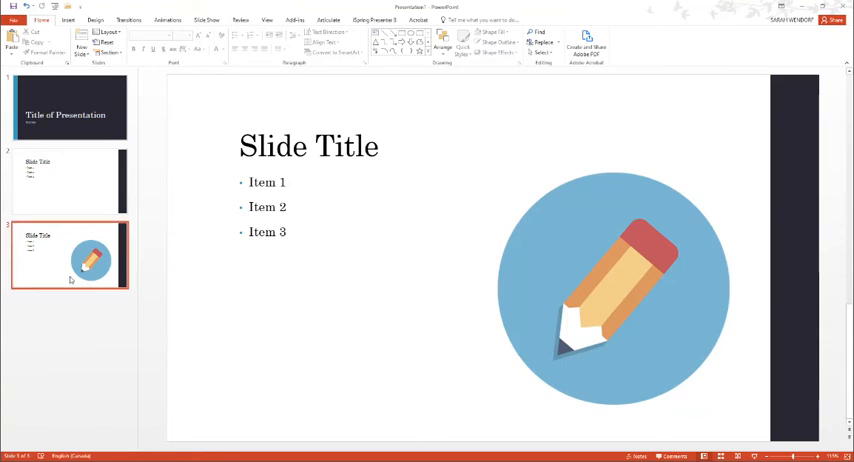
# Add a fourth slide with 'Slide Title', Items 1–3 and a calculator illustration.
pyautogui.click(64, 330)
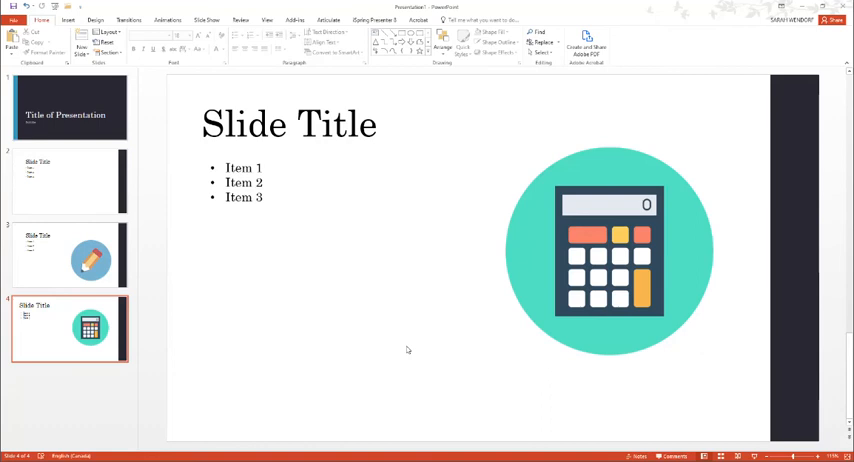
pyautogui.moveTo(384, 308)
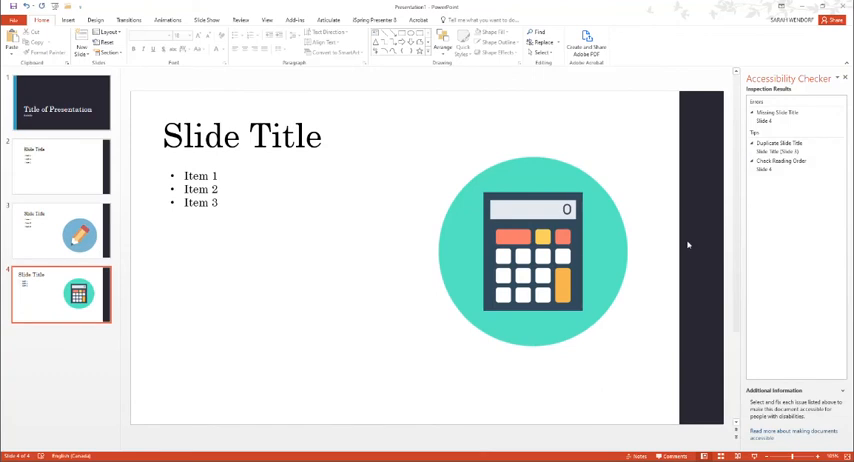
pyautogui.moveTo(696, 248)
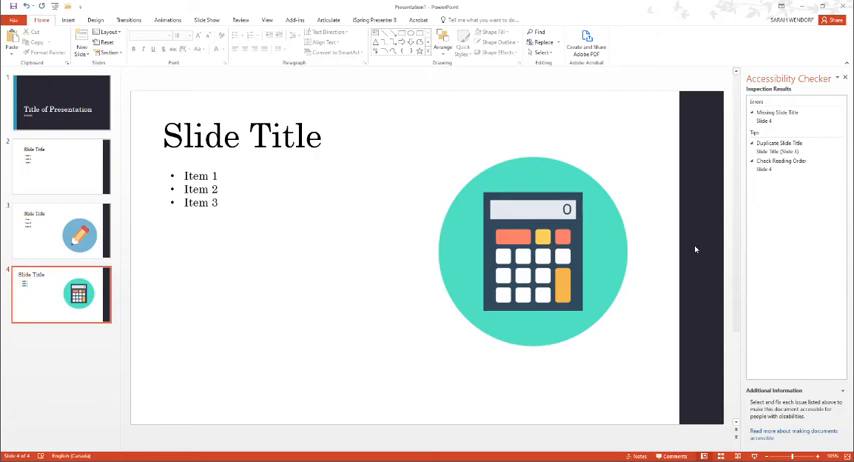
# Show the Accessibility Checker details for slide 4's Missing Slide Title error.
pyautogui.click(768, 124)
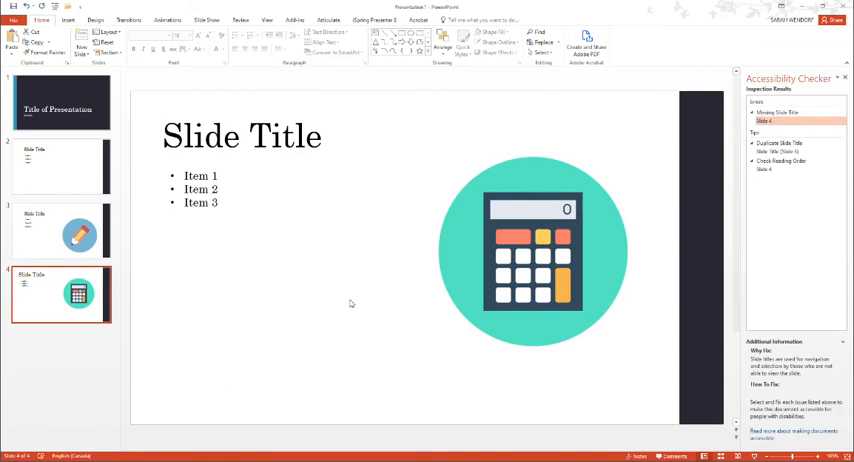
pyautogui.moveTo(374, 308)
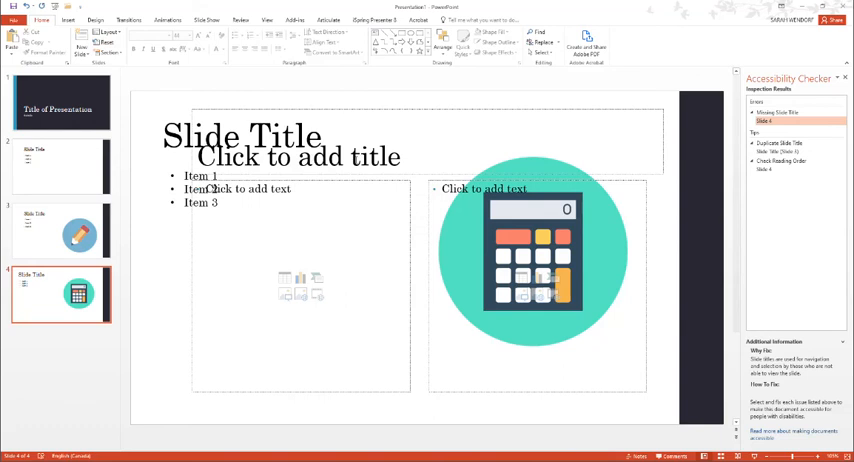
# Apply the Two Content layout to slide 4 and move the title and 'Item 1' list into its placeholders.
pyautogui.click(300, 136)
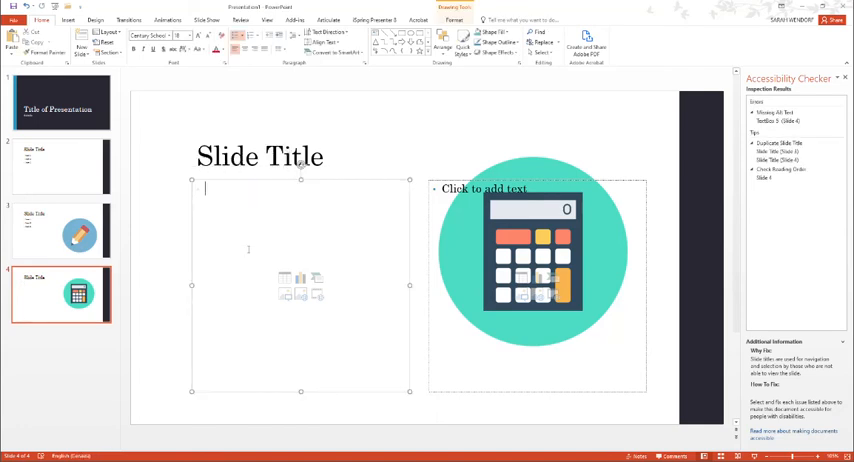
pyautogui.write('Item 1')
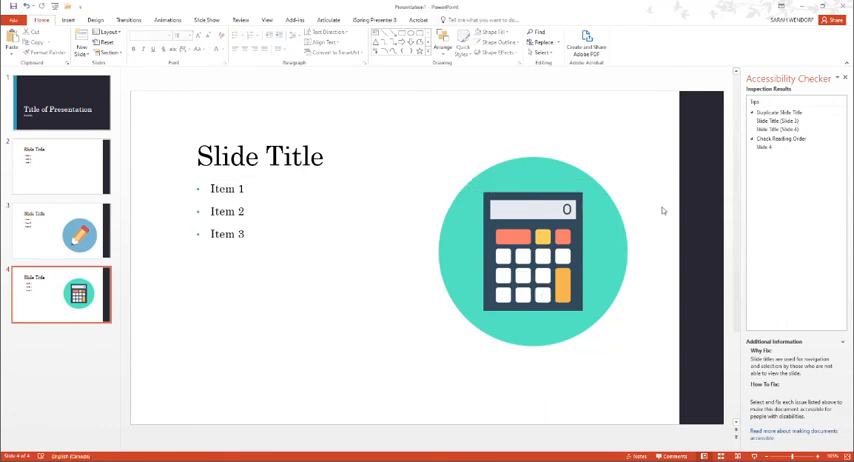
# Expand the Check Reading Order issue and show its guidance for slide 4.
pyautogui.rightClick(532, 250)
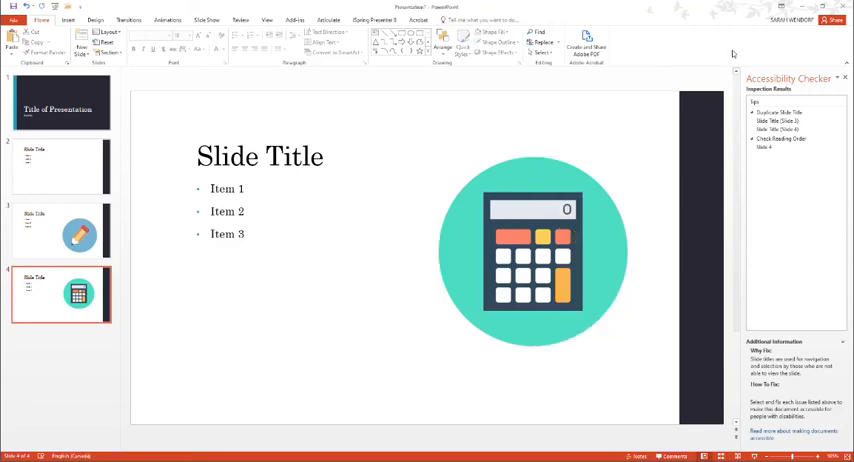
pyautogui.moveTo(840, 80)
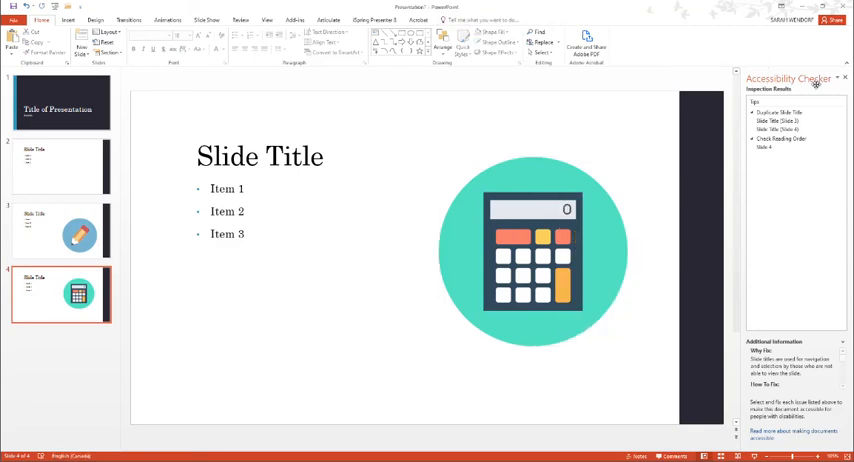
pyautogui.click(776, 120)
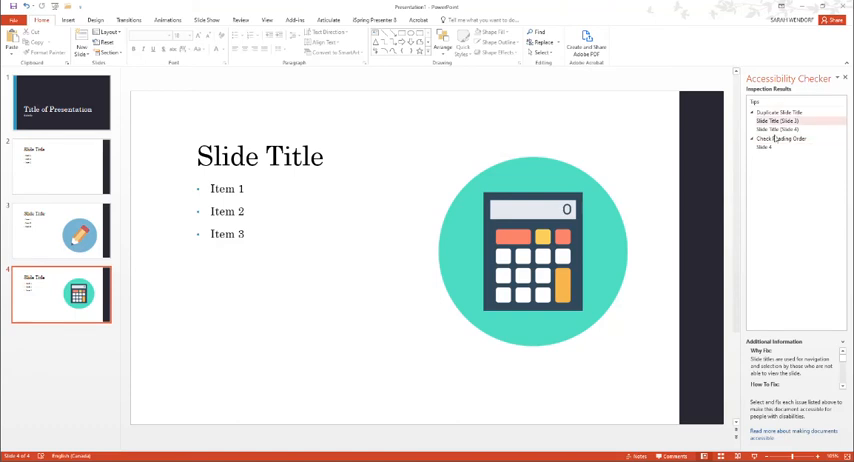
pyautogui.click(768, 148)
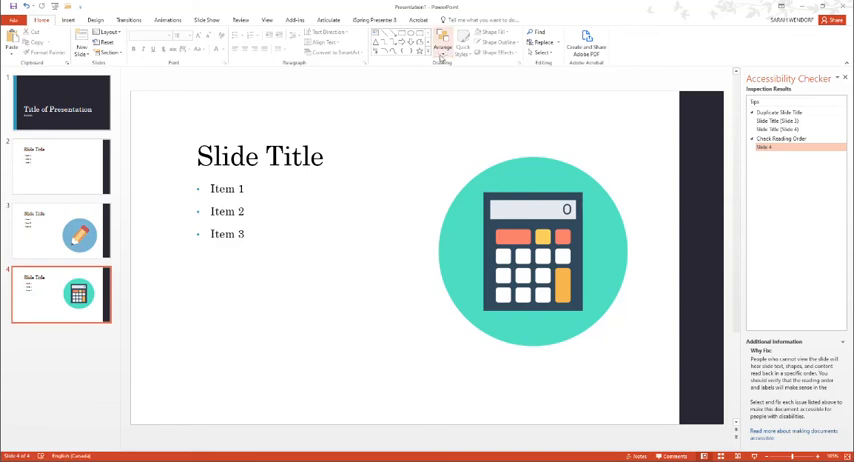
# Show the Selection Pane via Arrange and select the Picture then Title entries of slide 4.
pyautogui.click(448, 48)
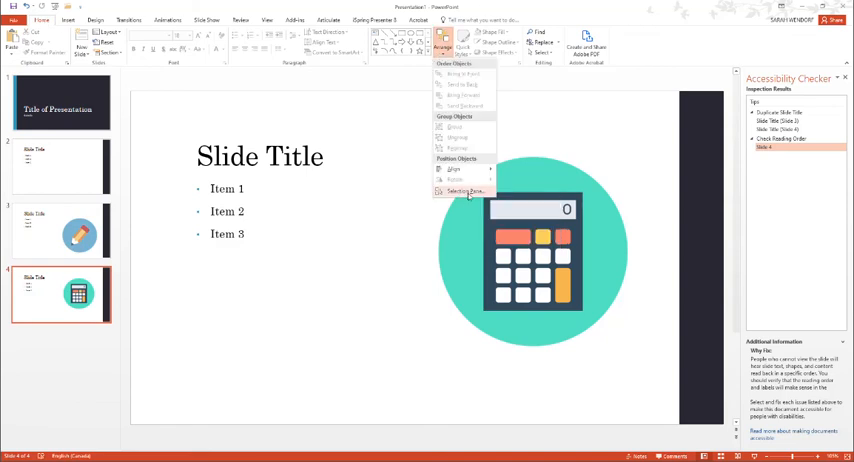
pyautogui.click(464, 192)
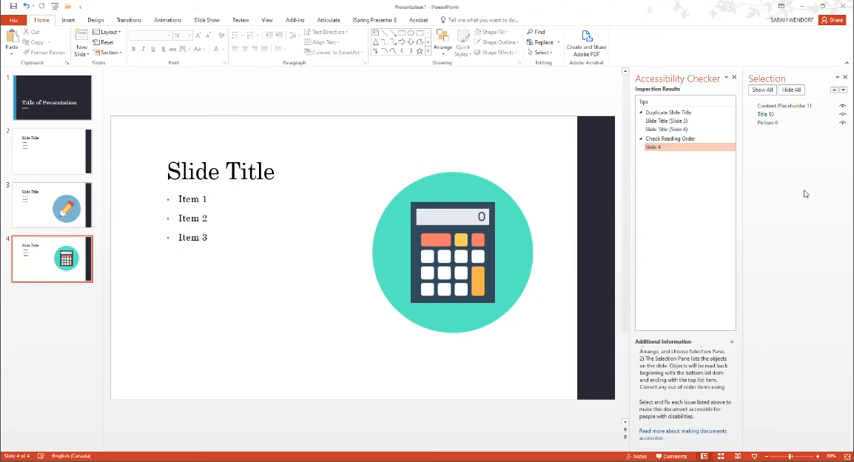
pyautogui.moveTo(808, 160)
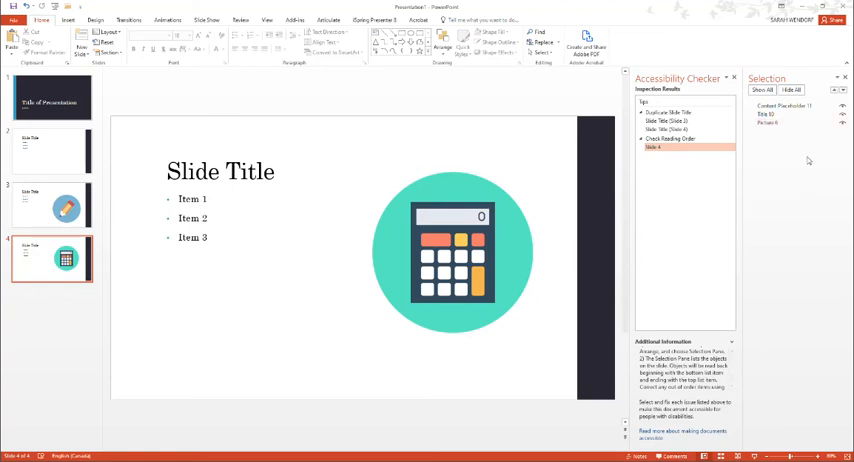
pyautogui.click(766, 122)
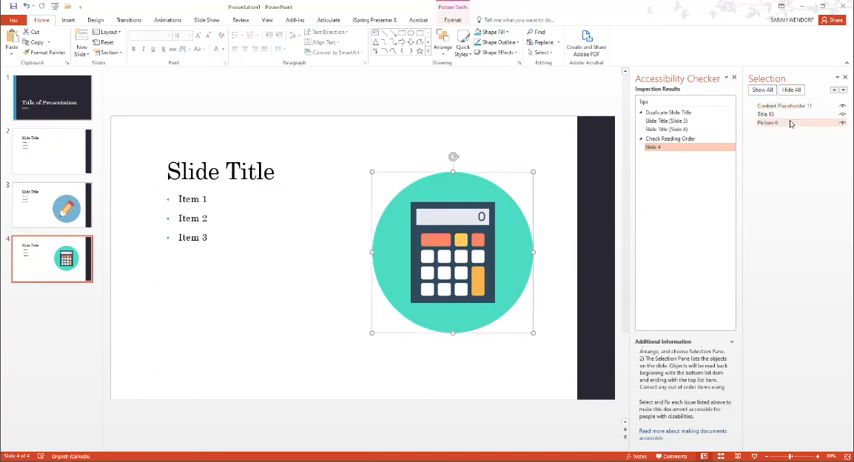
pyautogui.click(768, 114)
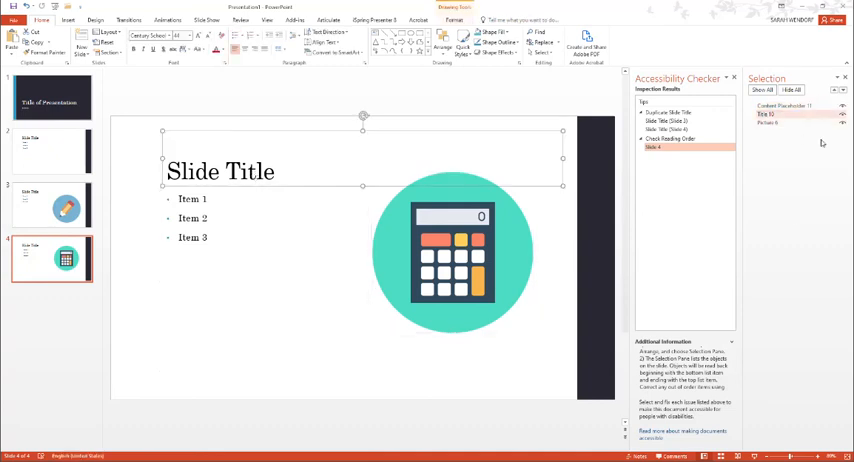